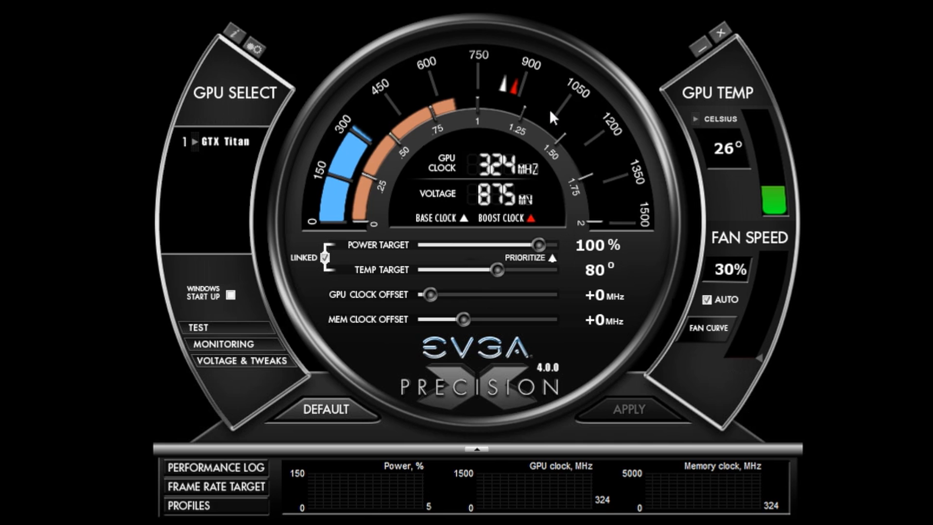
pyautogui.moveTo(528, 16)
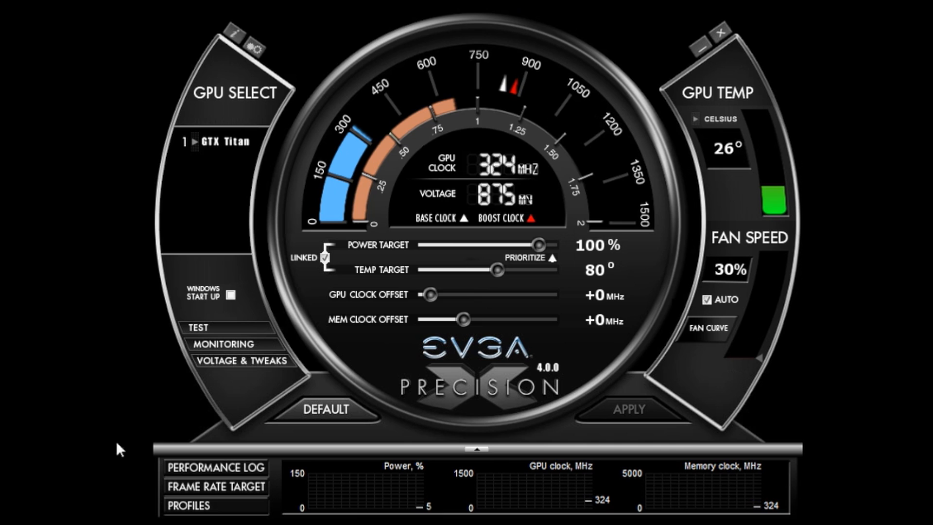
pyautogui.moveTo(255, 418)
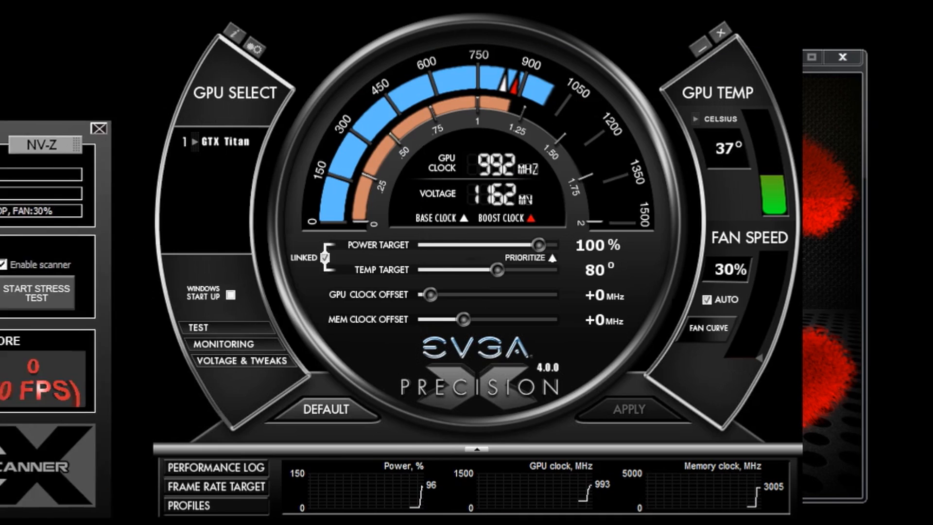
# Step: Max out and apply the power target, then lower the unlinked temperature target to 80°
pyautogui.click(37, 293)
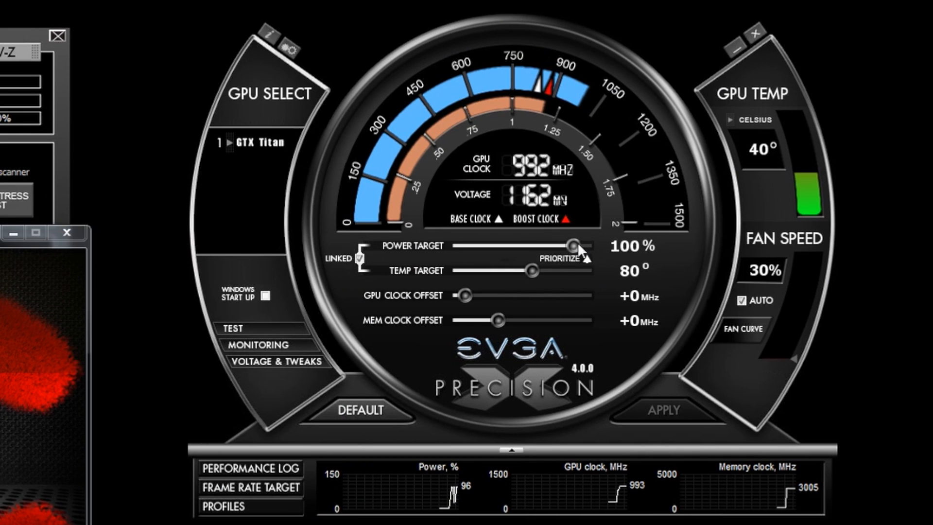
pyautogui.moveTo(576, 247)
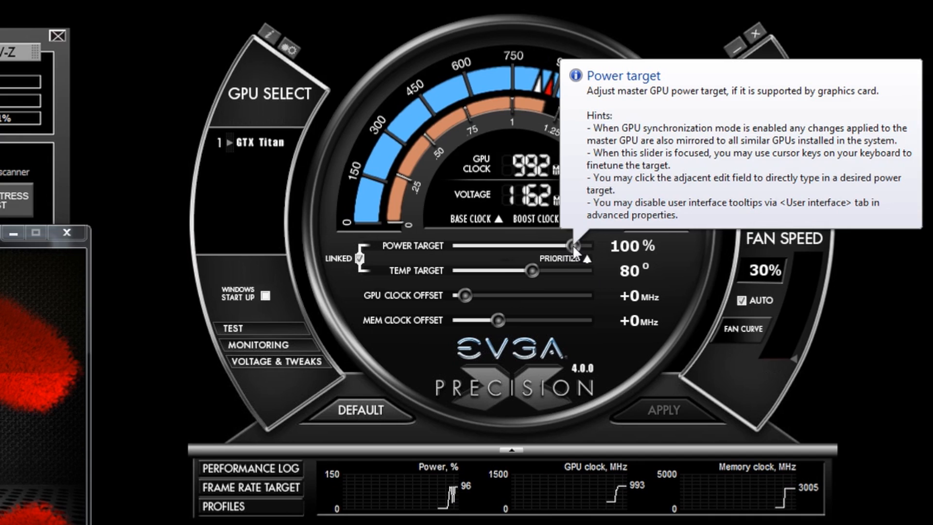
pyautogui.click(668, 424)
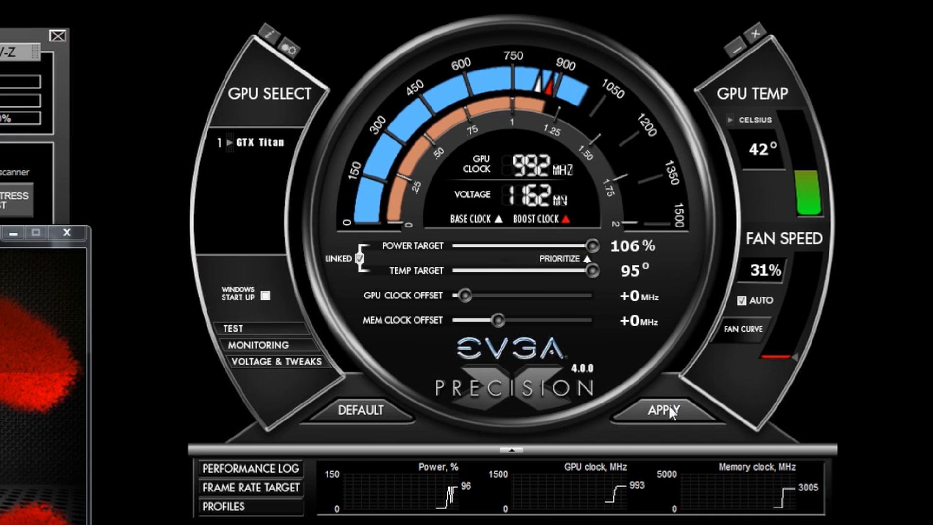
pyautogui.click(665, 411)
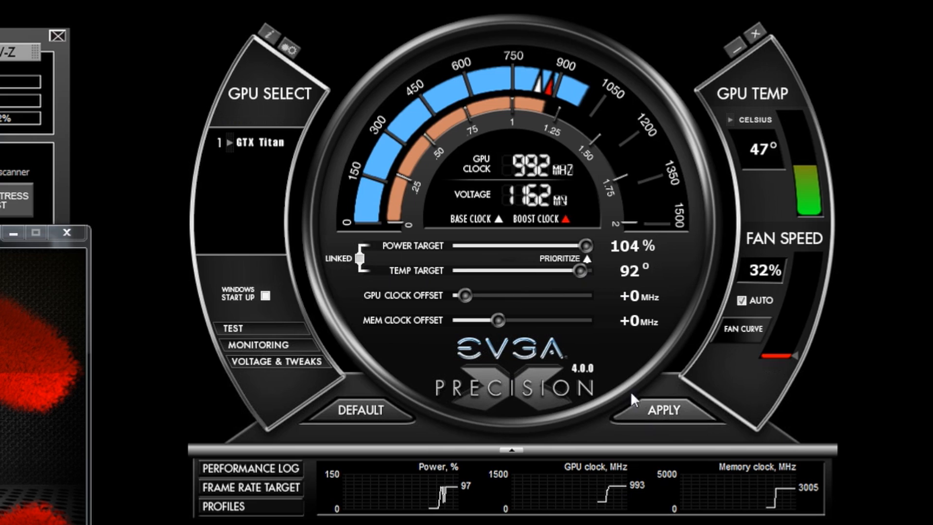
pyautogui.moveTo(582, 271); pyautogui.dragTo(553, 271)
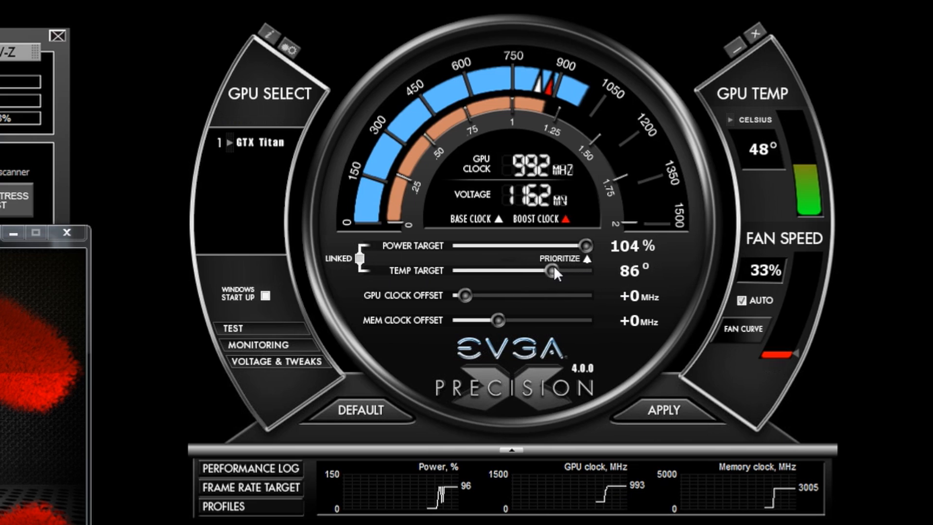
pyautogui.moveTo(554, 271); pyautogui.dragTo(524, 271)
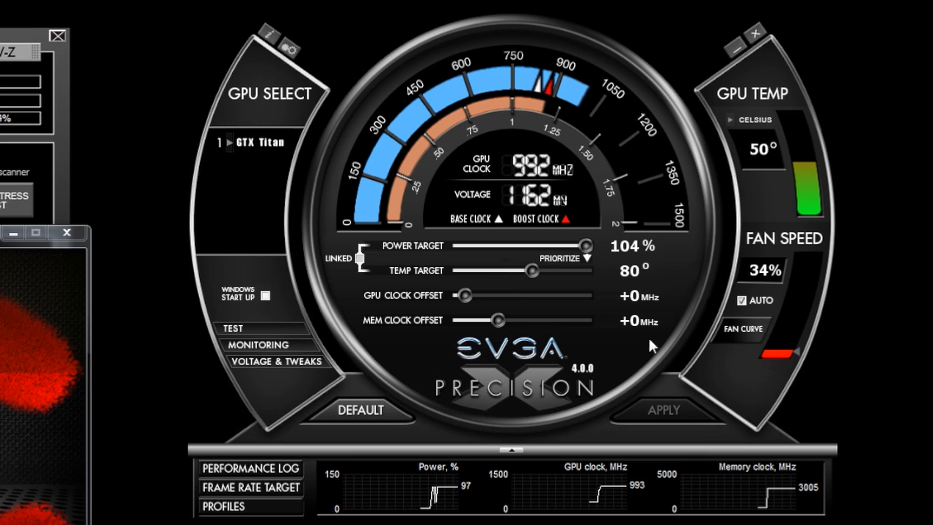
pyautogui.moveTo(633, 276)
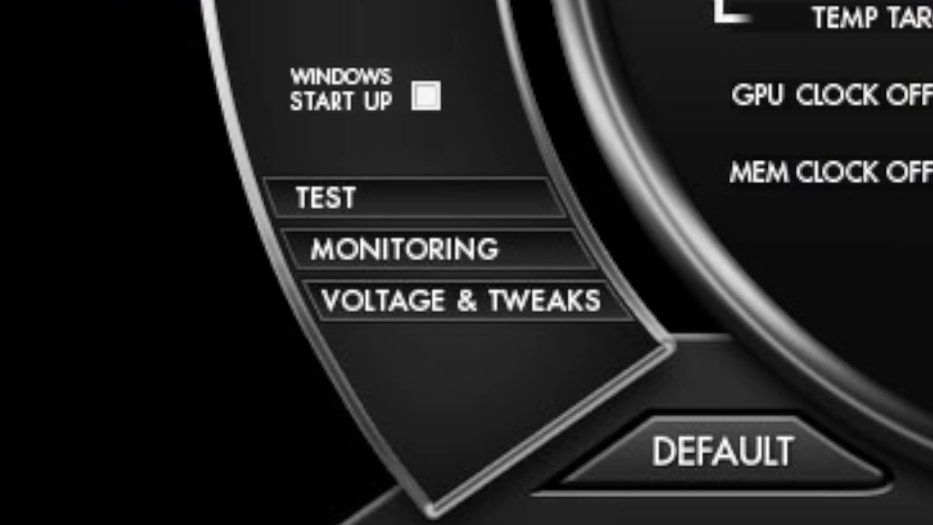
# Step: Enable Overvoltage in the Voltage & Tweaks panel and accept the license warning
pyautogui.click(458, 300)
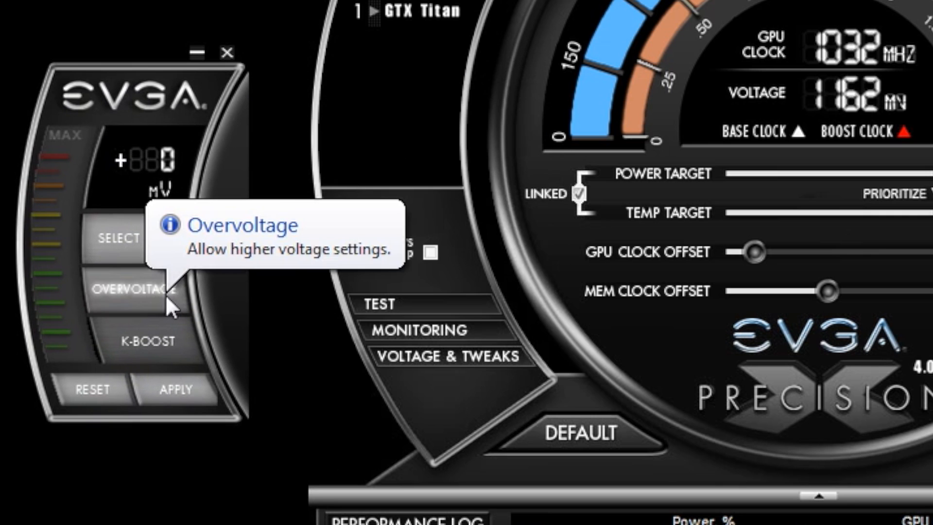
pyautogui.click(132, 291)
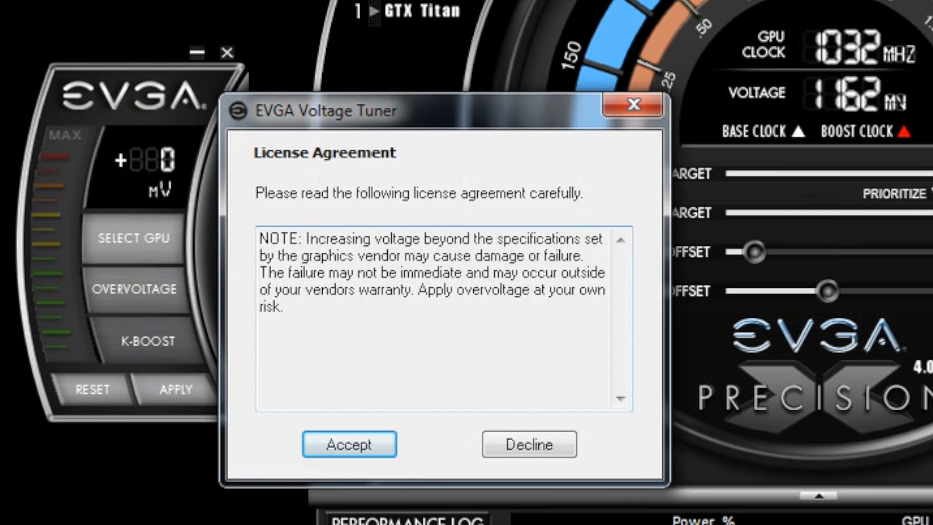
pyautogui.click(349, 445)
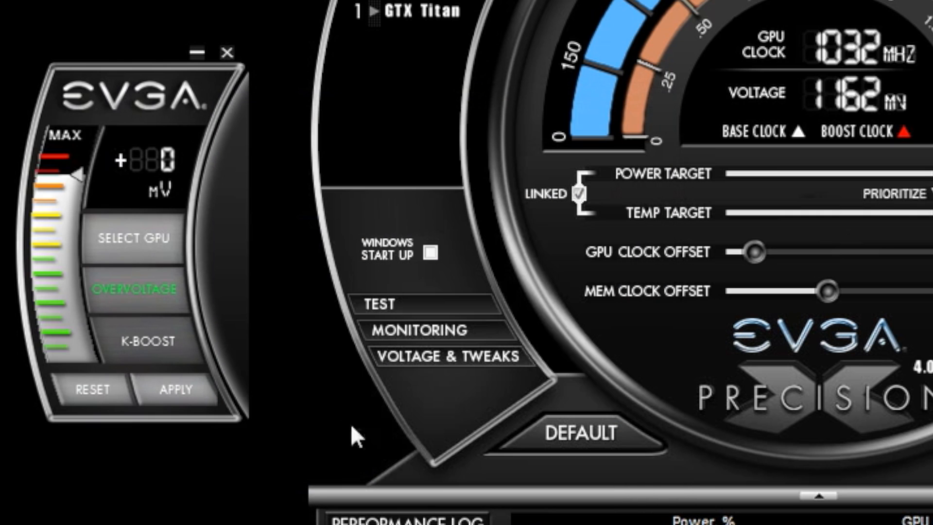
pyautogui.moveTo(81, 176)
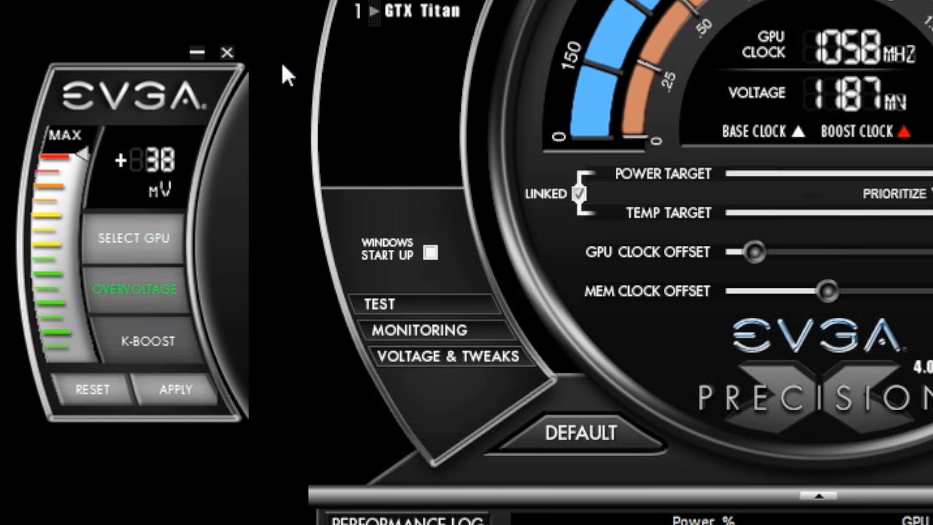
pyautogui.moveTo(277, 68)
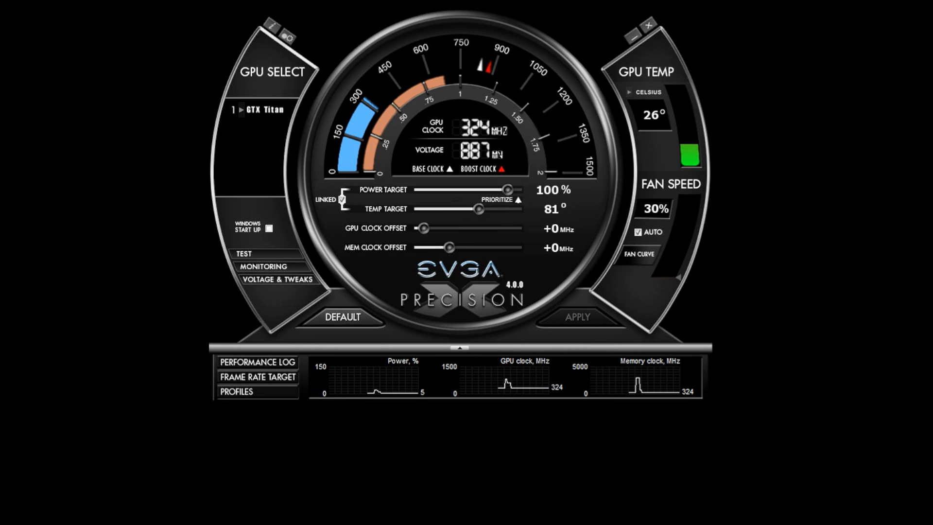
# Step: Disable auto fan, raise fan curve midpoints (about 69% at 70°C), and expand the monitoring graphs
pyautogui.click(640, 233)
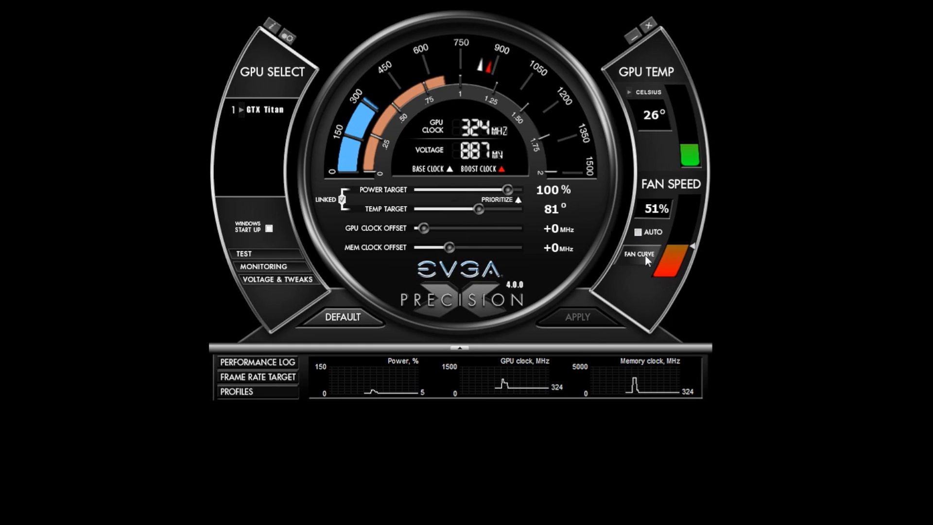
pyautogui.click(640, 253)
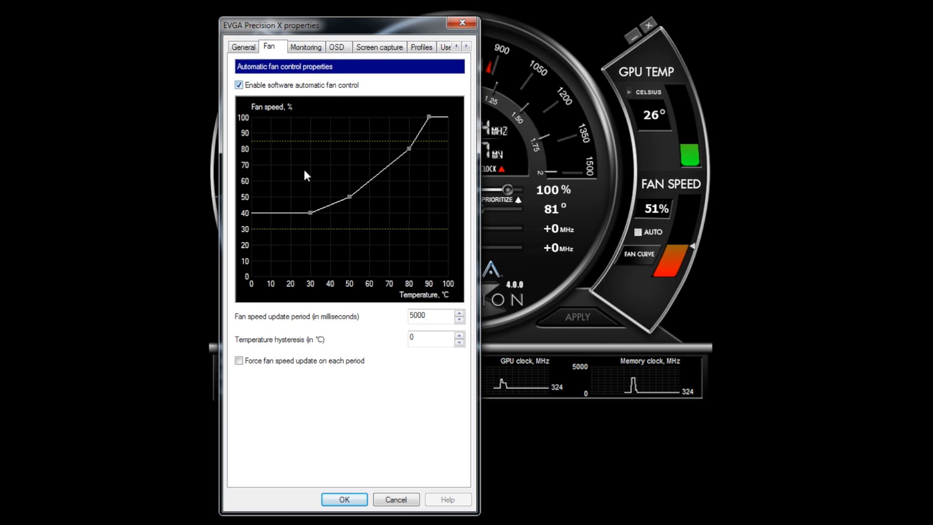
pyautogui.moveTo(350, 198)
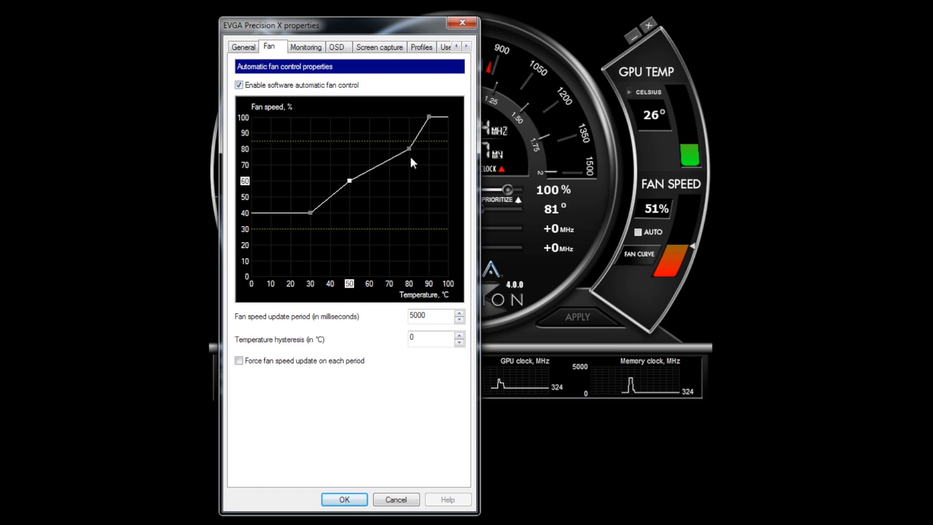
pyautogui.moveTo(408, 149); pyautogui.dragTo(389, 167)
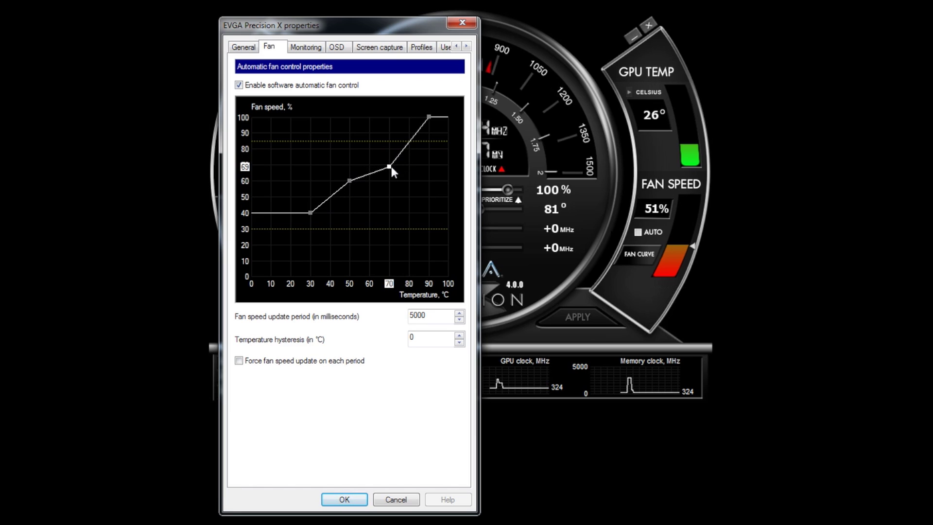
pyautogui.moveTo(388, 167); pyautogui.dragTo(410, 152)
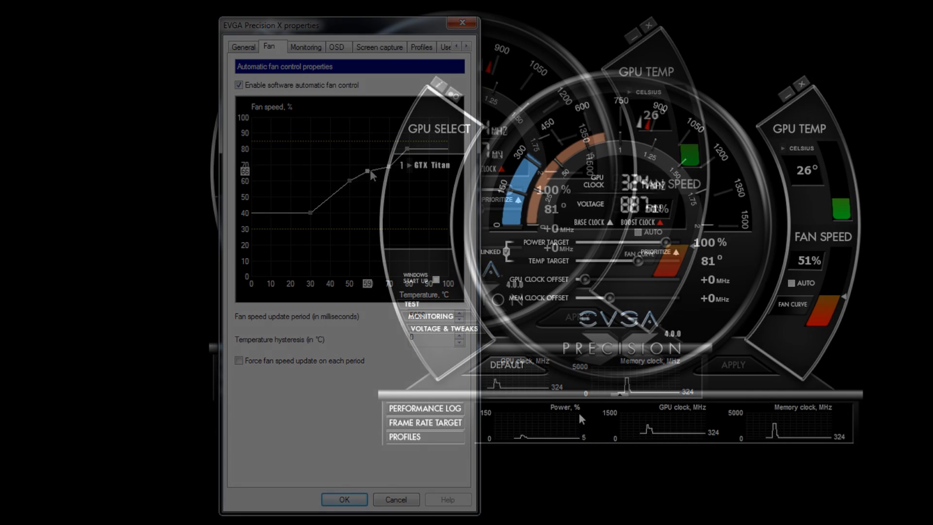
pyautogui.click(396, 499)
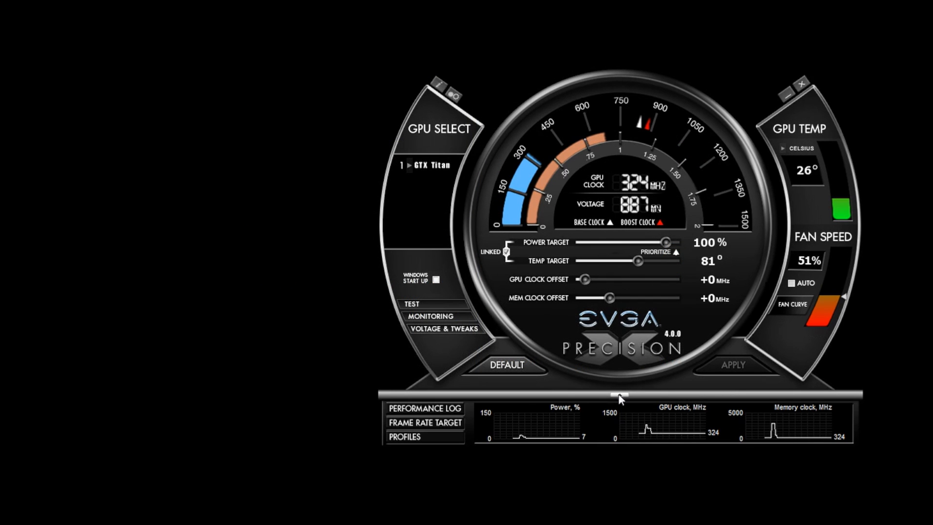
# Step: Detach the monitor graphs, open monitoring properties, and enable the Framerate graph
pyautogui.click(619, 394)
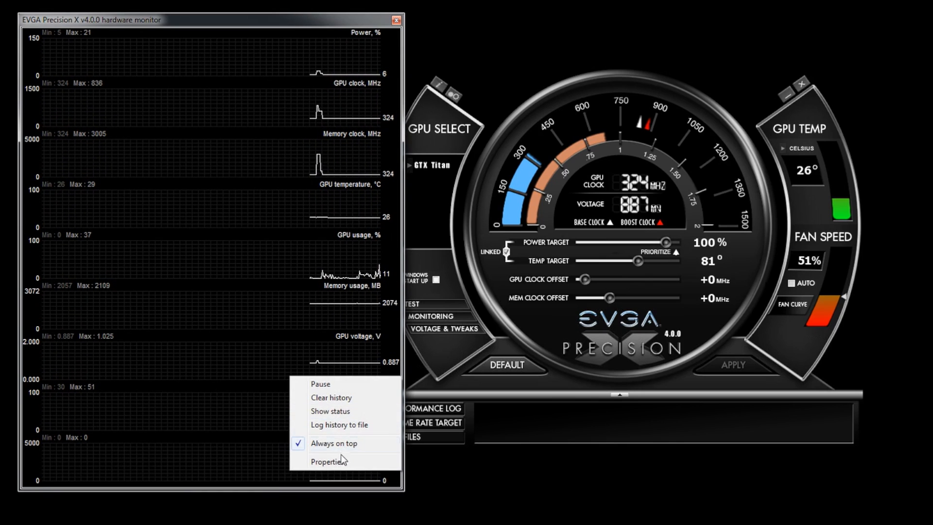
pyautogui.click(330, 460)
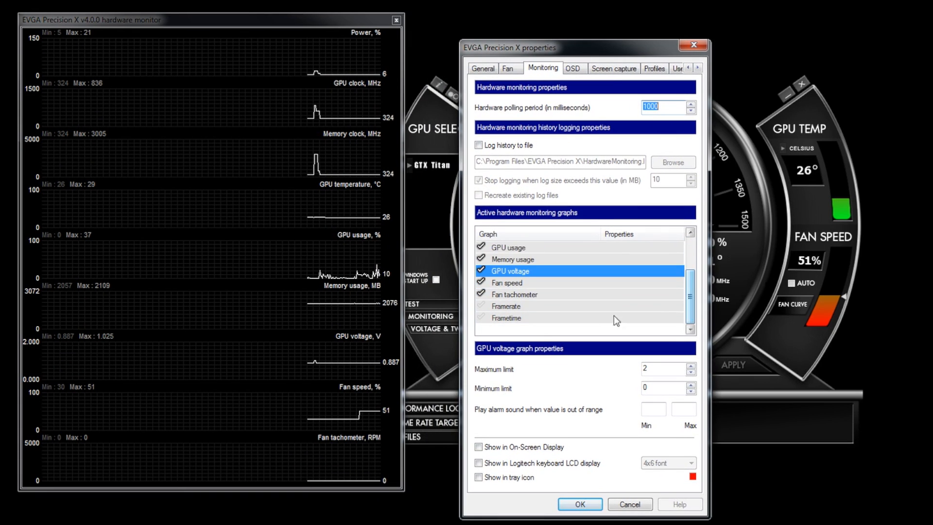
pyautogui.click(506, 318)
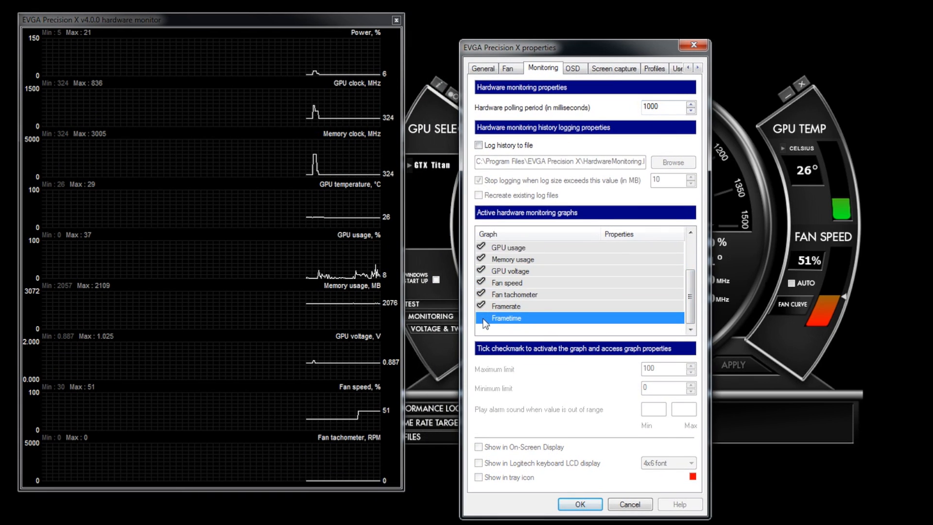
pyautogui.click(480, 318)
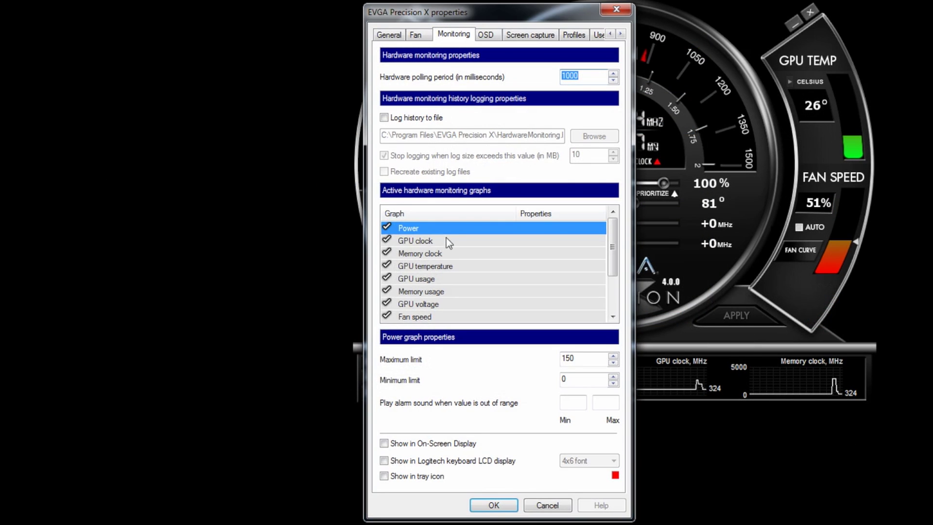
# Step: Show GPU clock and memory clock in the on-screen display and confirm the properties
pyautogui.click(415, 241)
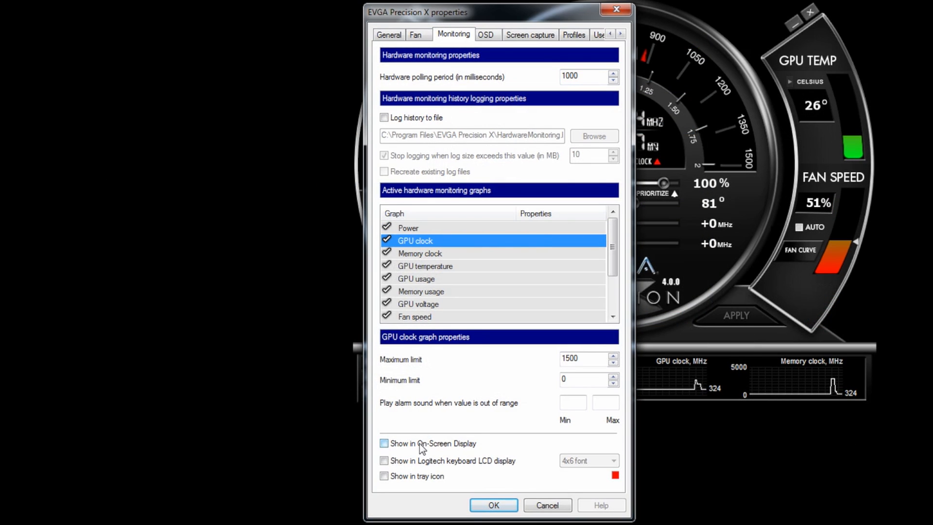
pyautogui.click(420, 254)
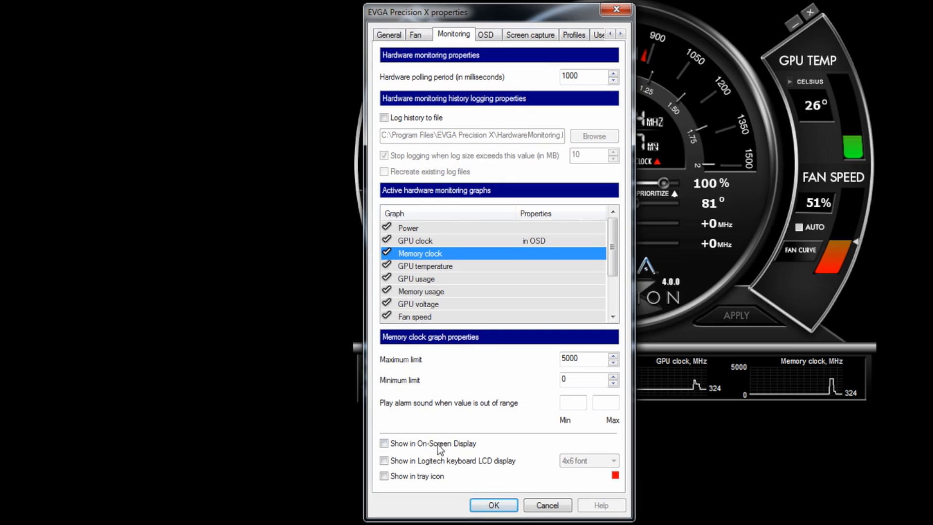
pyautogui.click(384, 443)
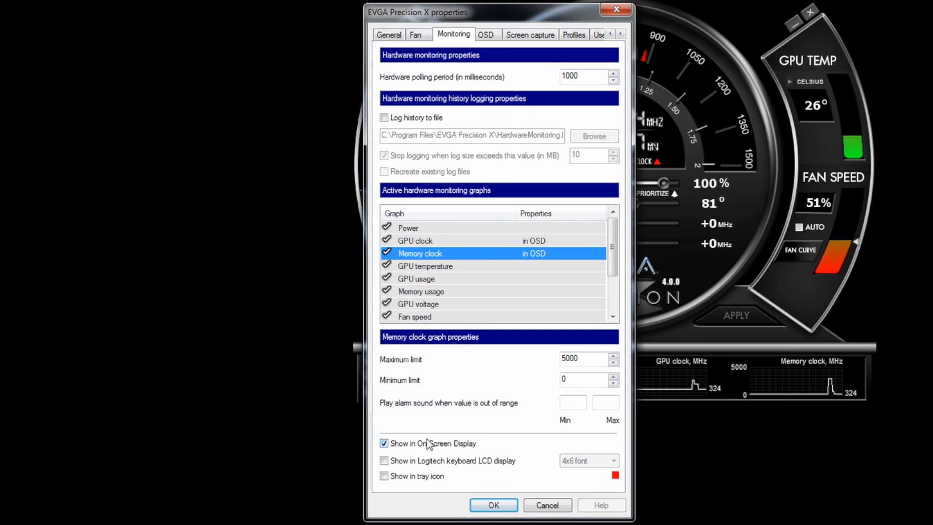
pyautogui.click(425, 266)
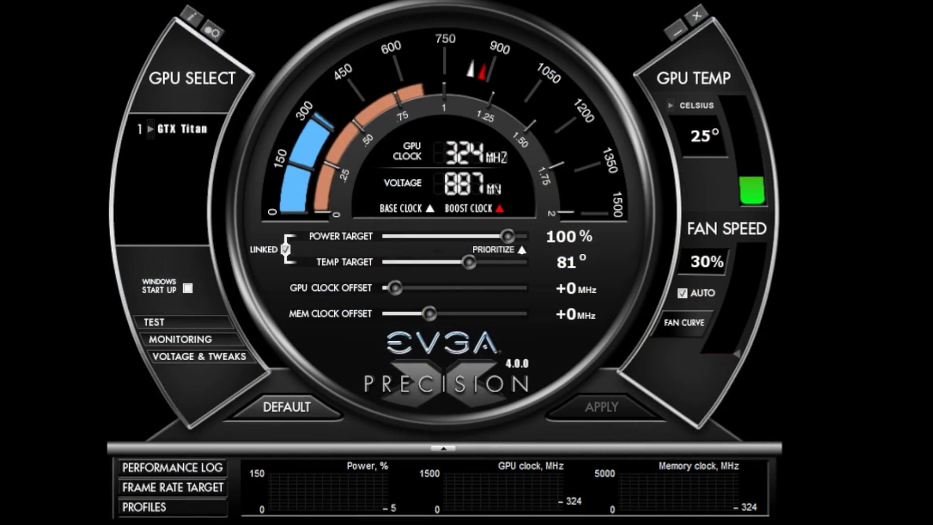
pyautogui.moveTo(205, 304)
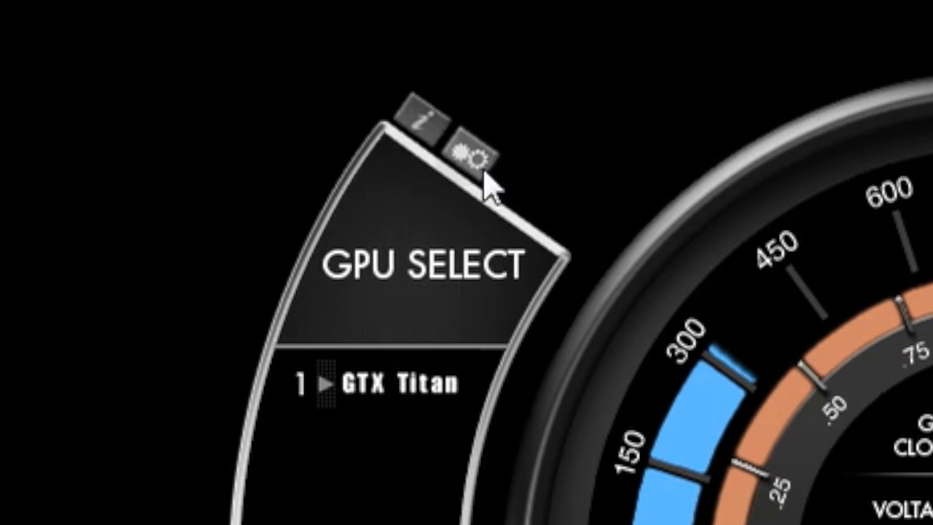
# Step: From the settings' General tab, launch the Pixel clock Configure tool
pyautogui.click(468, 154)
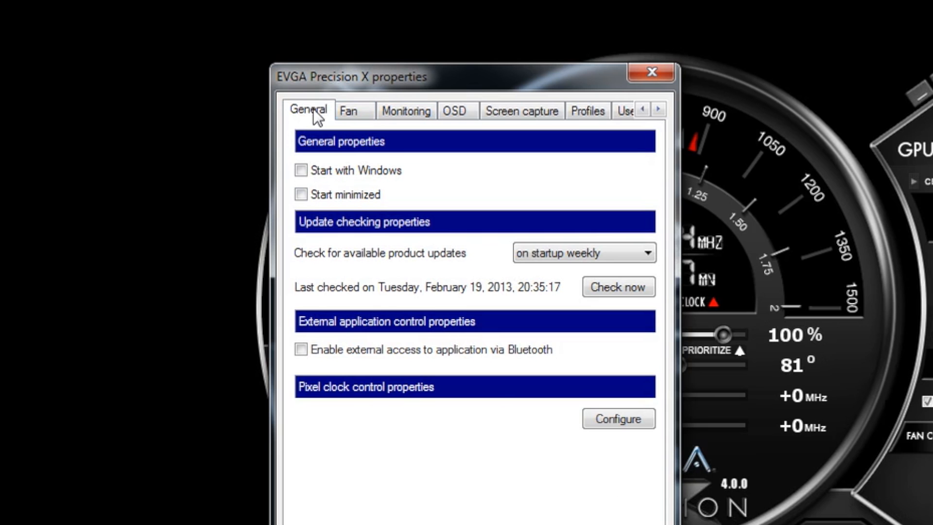
pyautogui.moveTo(397, 406)
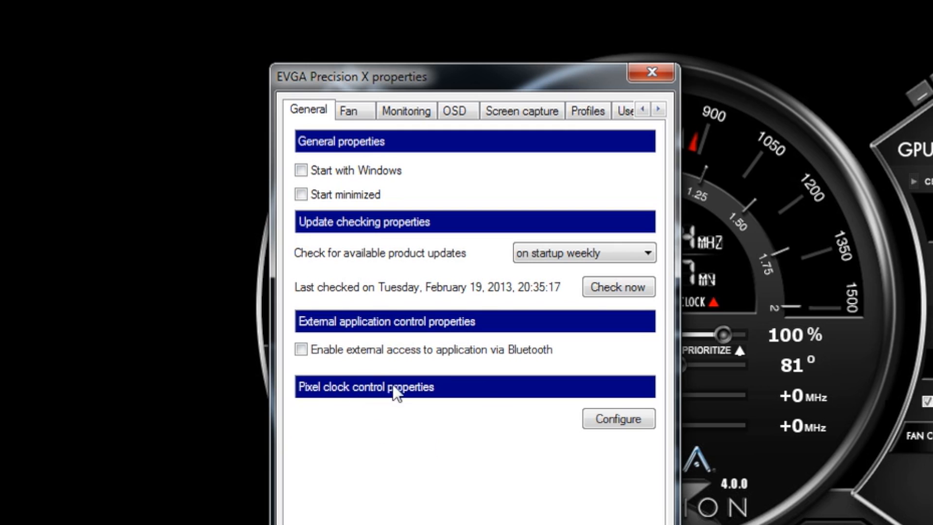
pyautogui.click(619, 419)
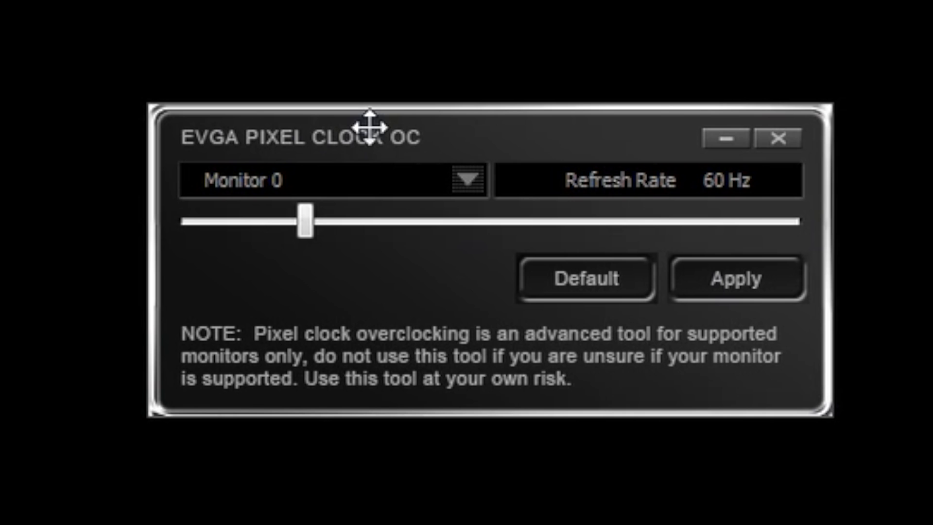
pyautogui.moveTo(470, 185)
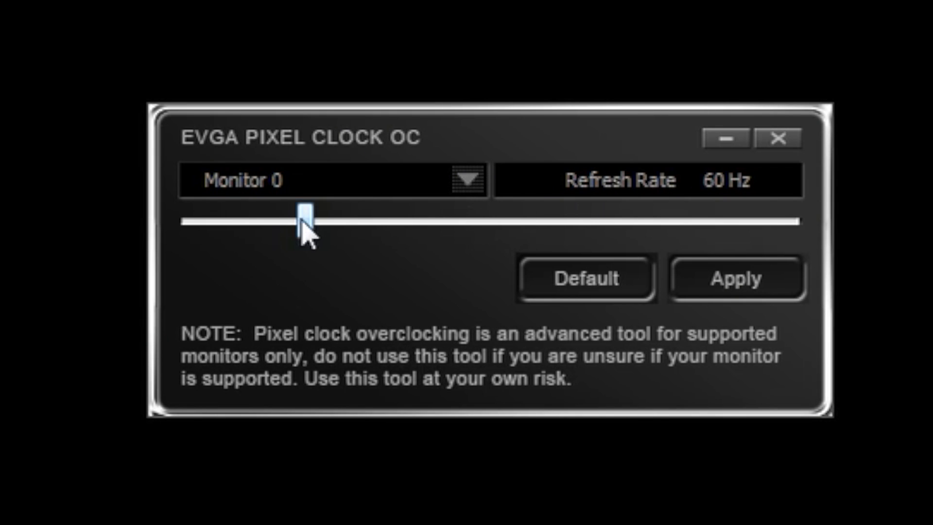
# Step: Drag the pixel clock slider to raise Monitor 0 from 60 Hz to 130 Hz
pyautogui.moveTo(298, 222); pyautogui.dragTo(331, 222)
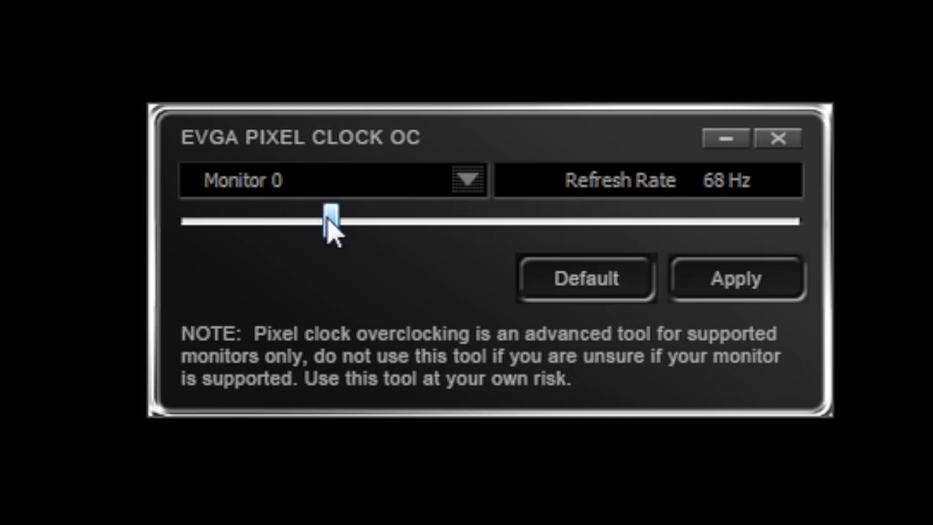
pyautogui.moveTo(331, 222); pyautogui.dragTo(387, 222)
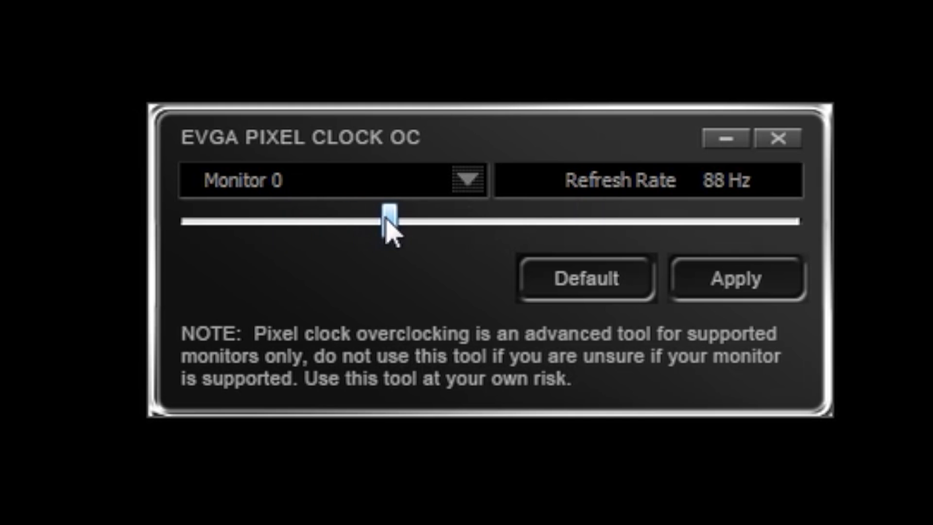
pyautogui.moveTo(387, 222); pyautogui.dragTo(429, 222)
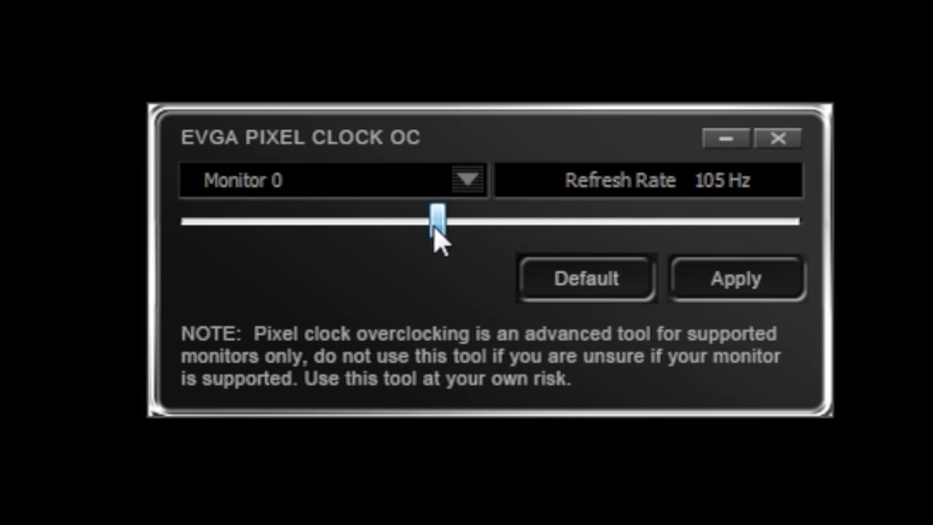
pyautogui.moveTo(433, 222); pyautogui.dragTo(492, 223)
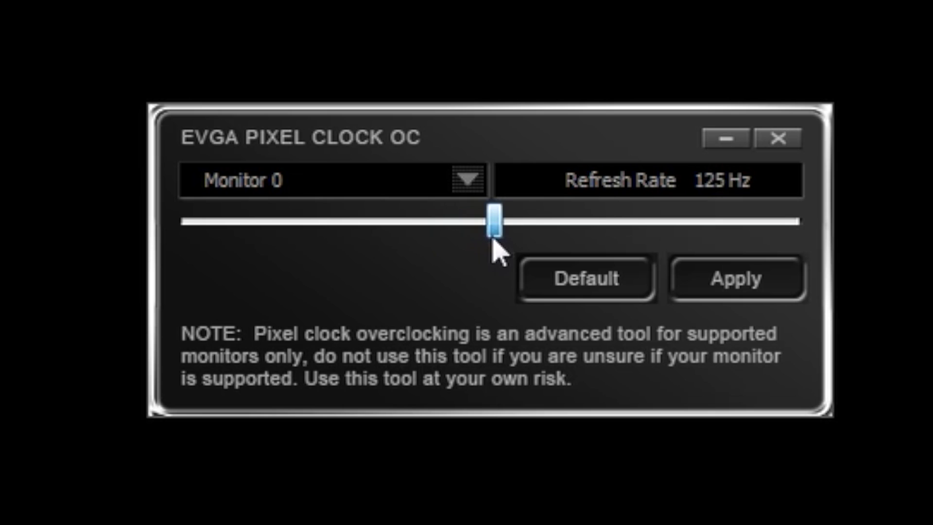
pyautogui.moveTo(492, 223); pyautogui.dragTo(510, 223)
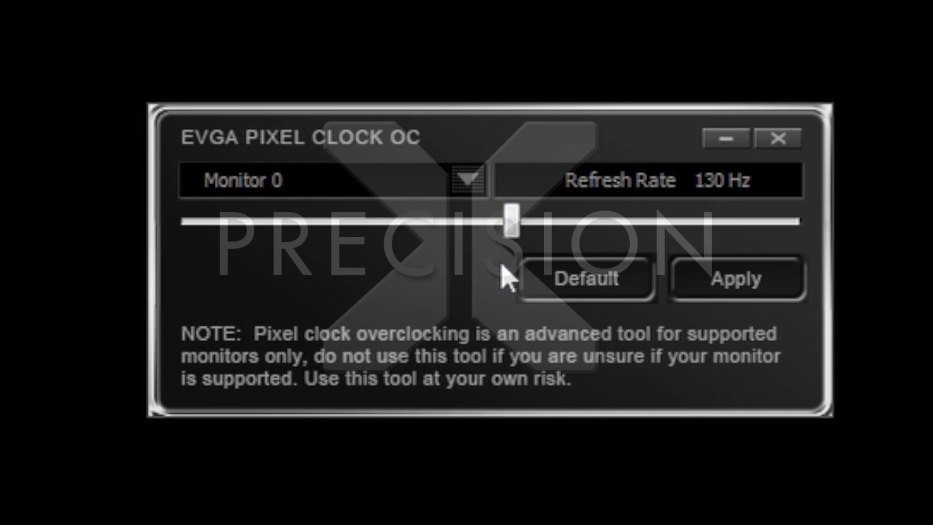